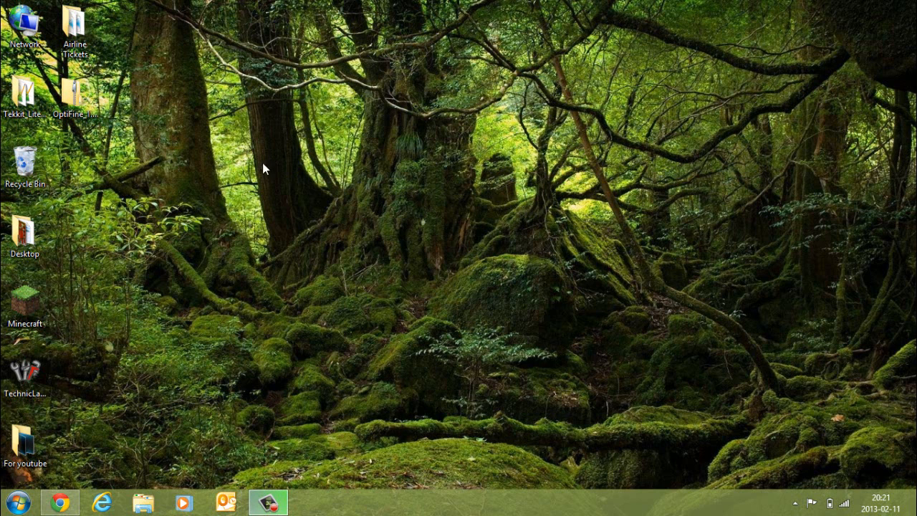
pyautogui.moveTo(117, 141)
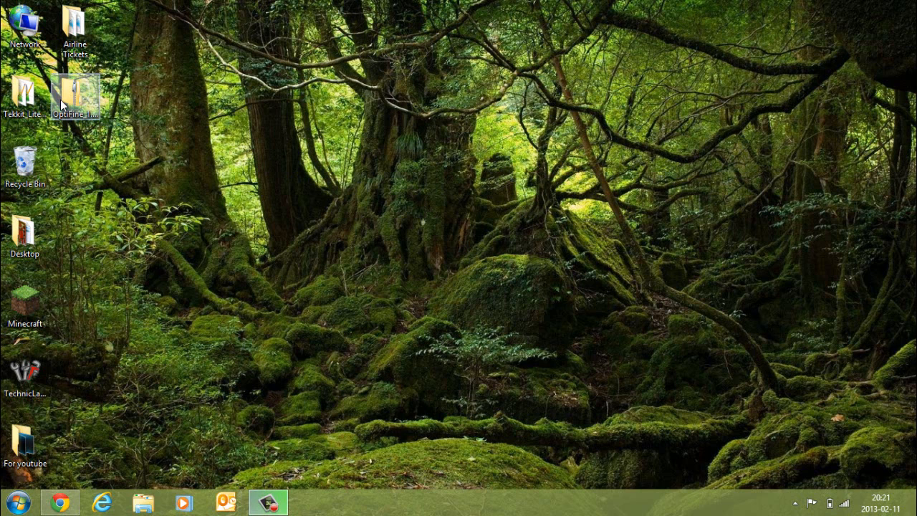
pyautogui.moveTo(72, 97)
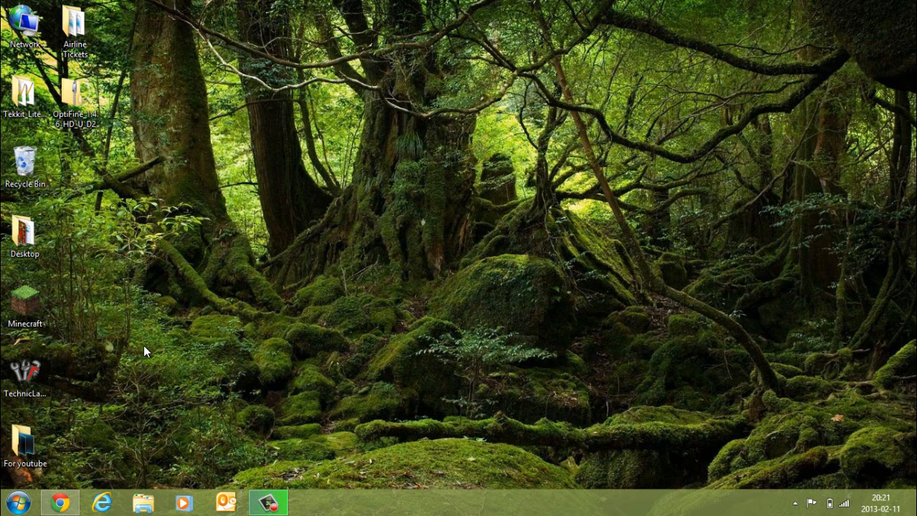
# - Search %appdata% from the Start menu to reach the Roaming folder
pyautogui.click(13, 501)
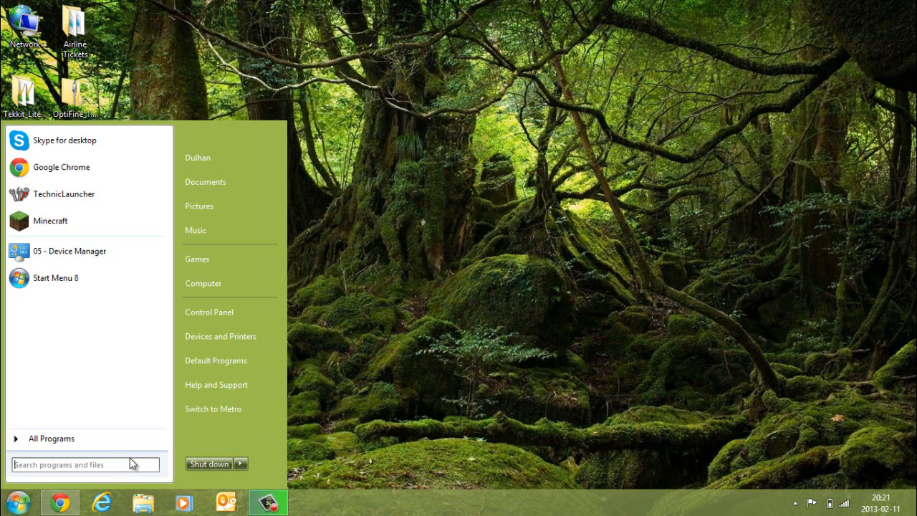
pyautogui.write('%')
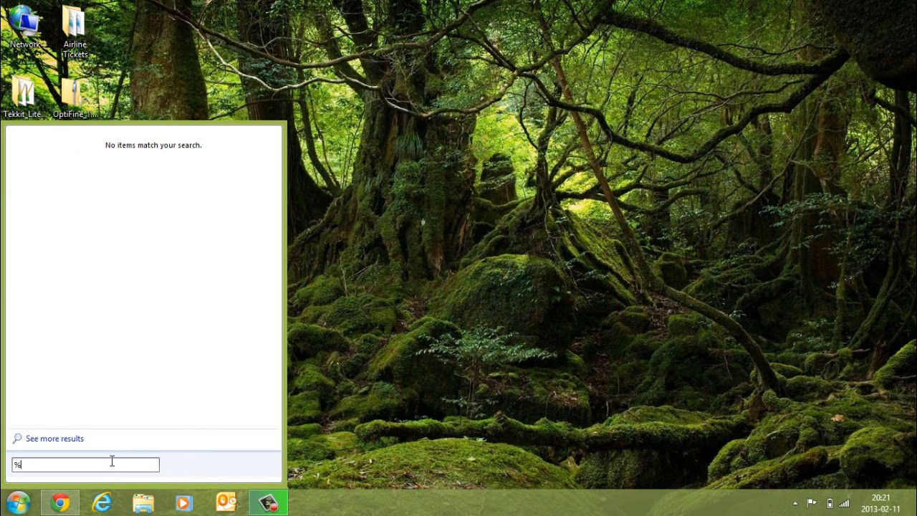
pyautogui.write('appdata%')
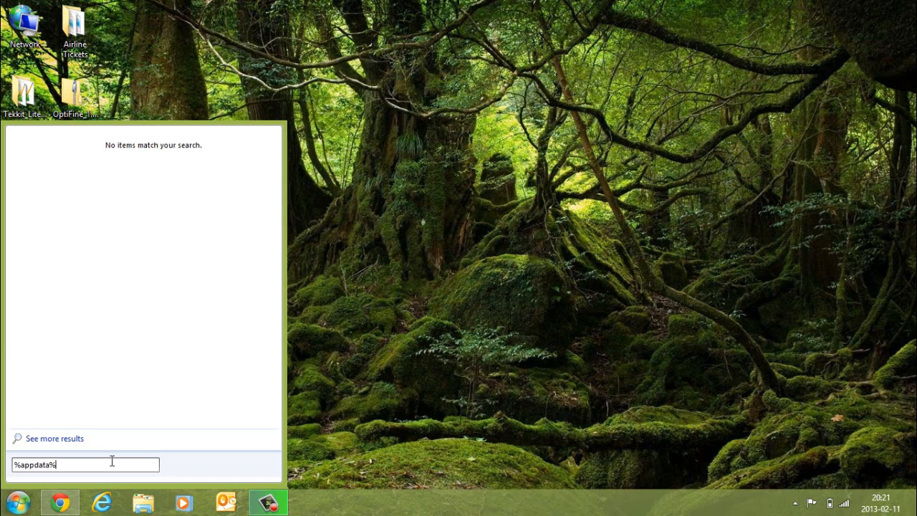
pyautogui.press('Return')
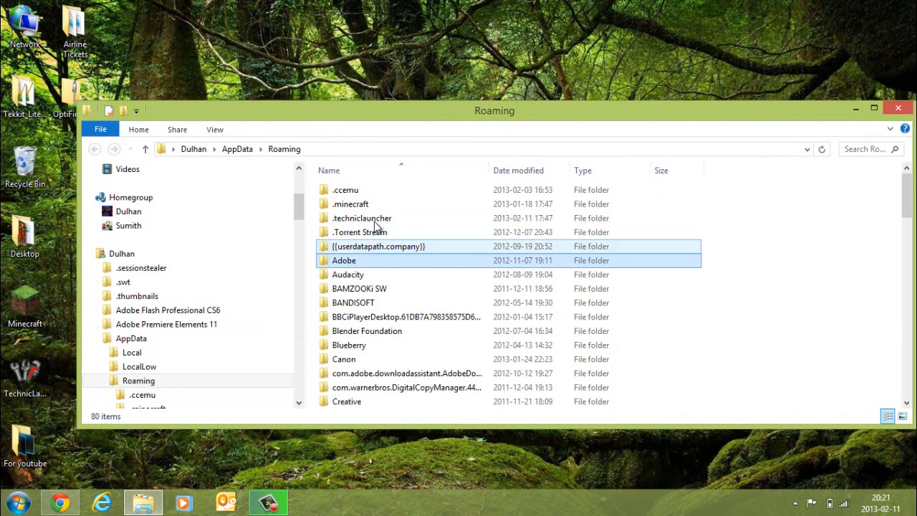
# - Navigate into .technicLauncher and then the tekkitlite folder toward bin
pyautogui.doubleClick(362, 218)
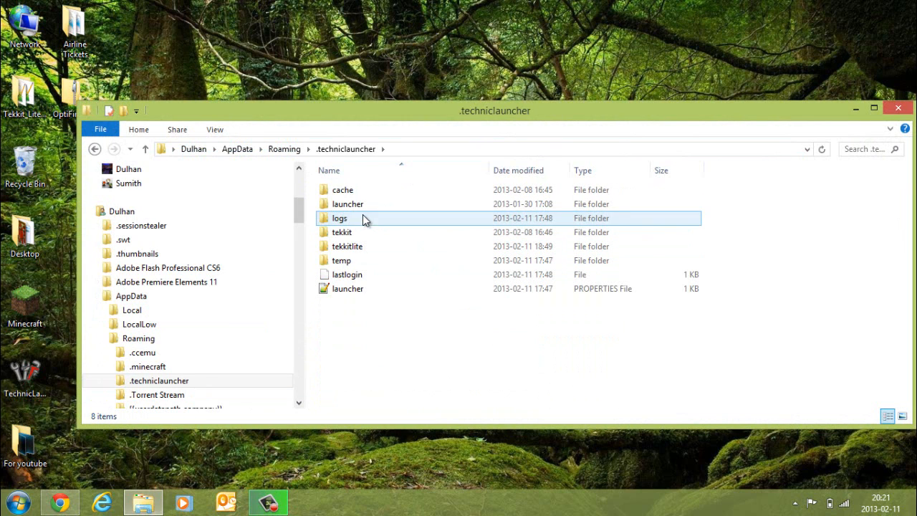
pyautogui.click(348, 246)
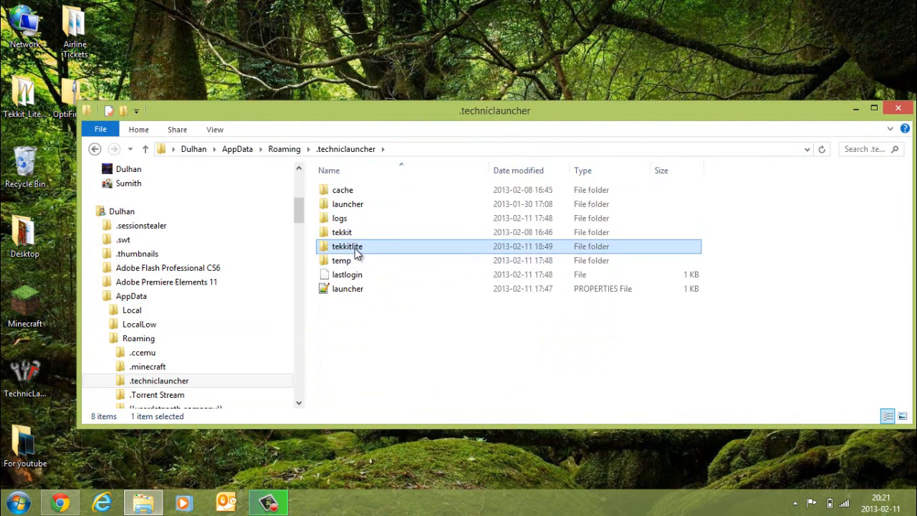
pyautogui.doubleClick(348, 245)
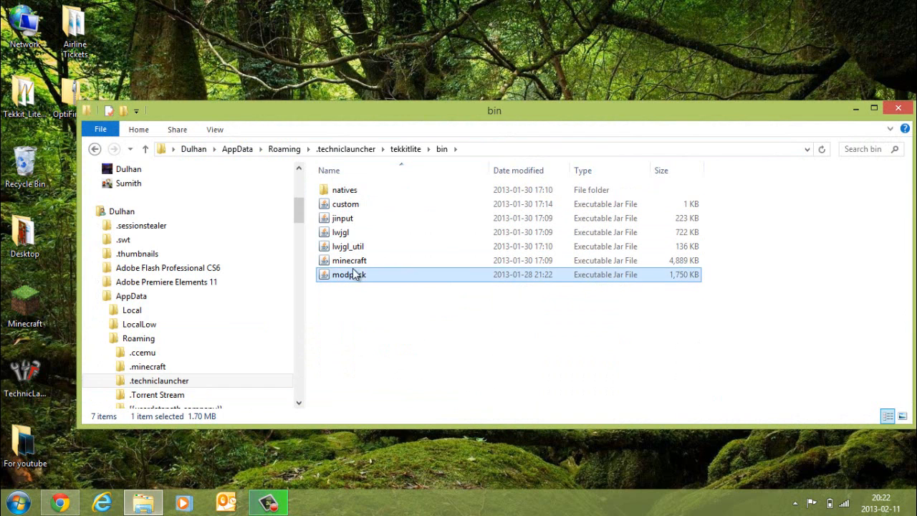
pyautogui.moveTo(372, 306)
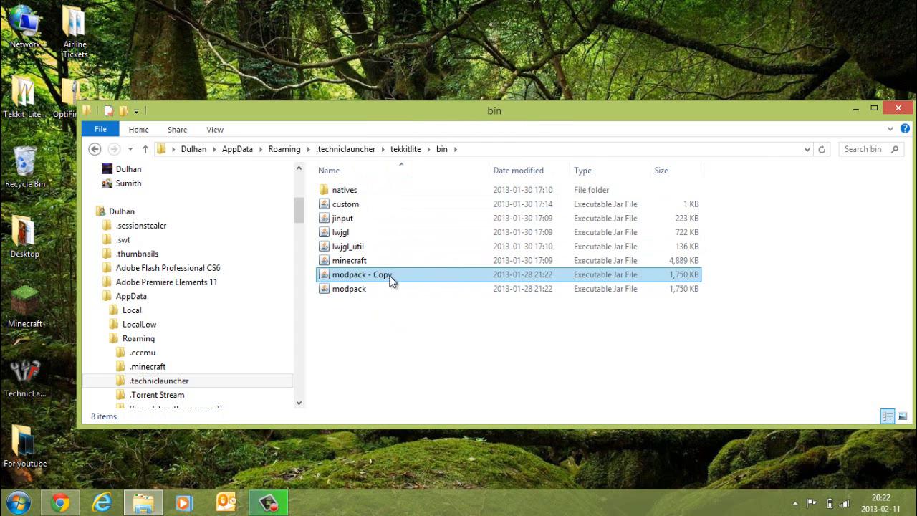
pyautogui.moveTo(401, 278)
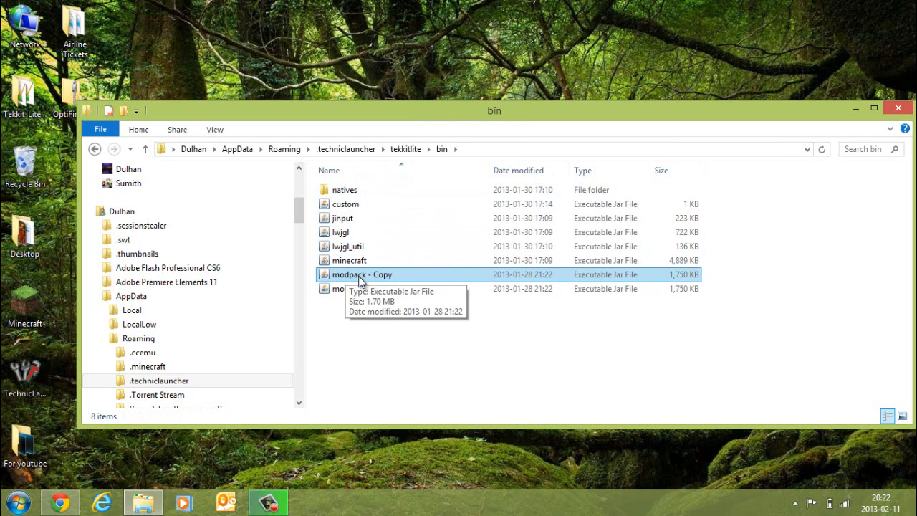
# - Open modpack.jar with WinRAR archiver and dismiss the licence purchase reminder
pyautogui.rightClick(361, 274)
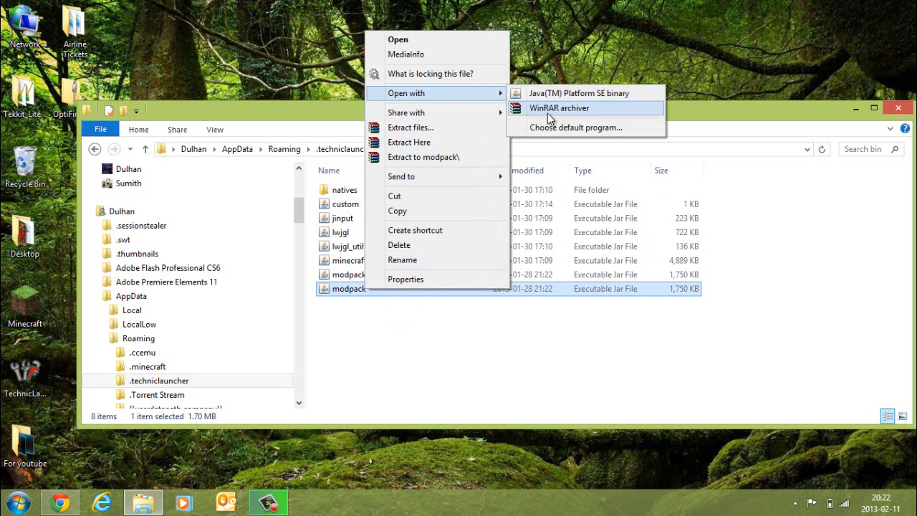
pyautogui.click(558, 108)
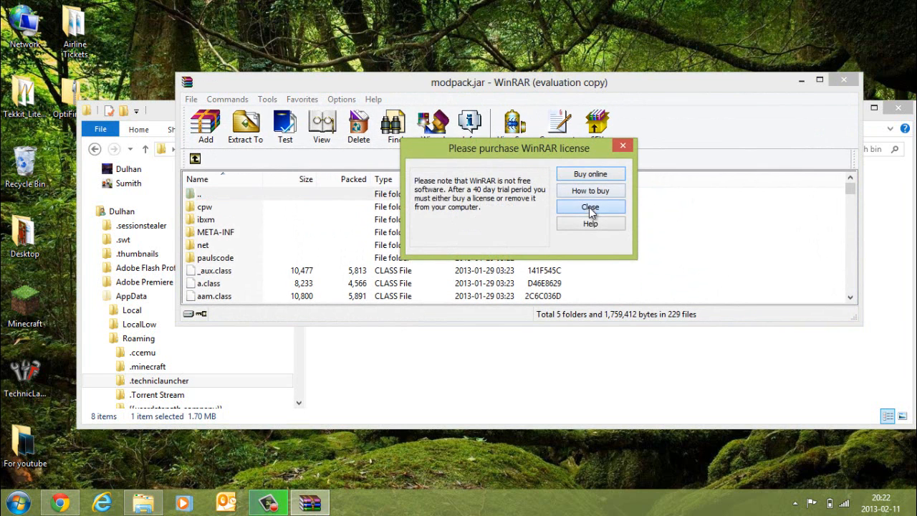
pyautogui.click(590, 207)
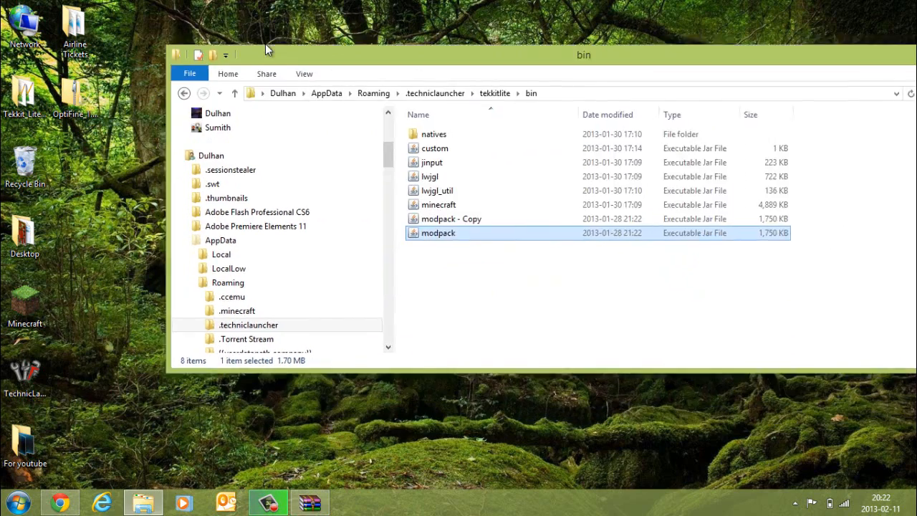
# - Browse the class files inside OptiFine_1.4.6_HD_U_D2.zip from the desktop
pyautogui.doubleClick(437, 233)
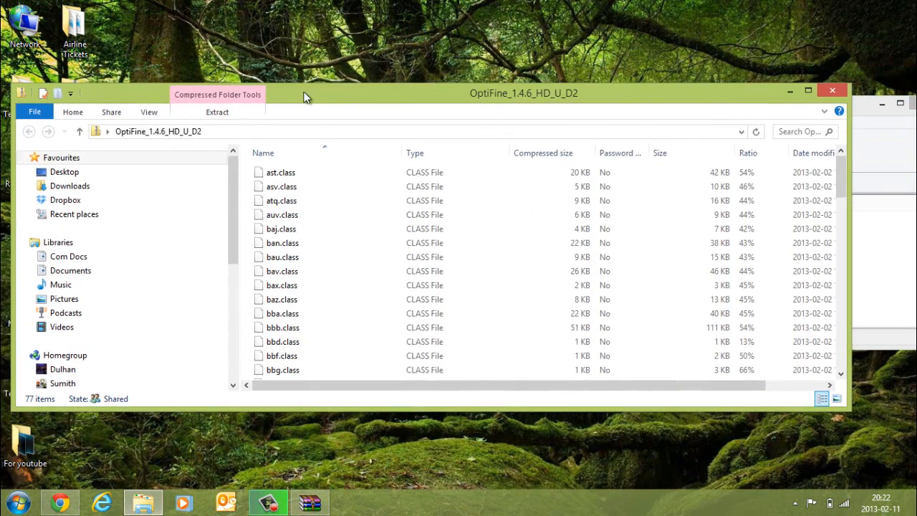
pyautogui.click(281, 166)
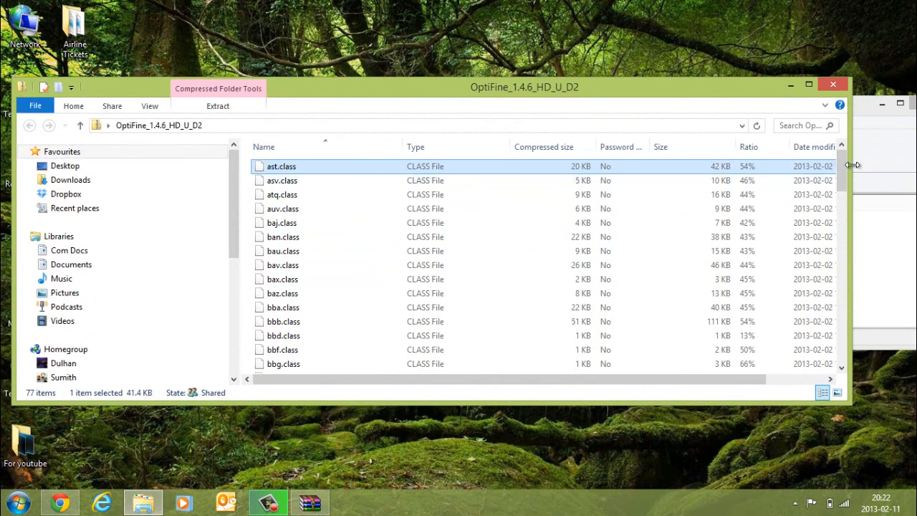
pyautogui.scroll(-3)
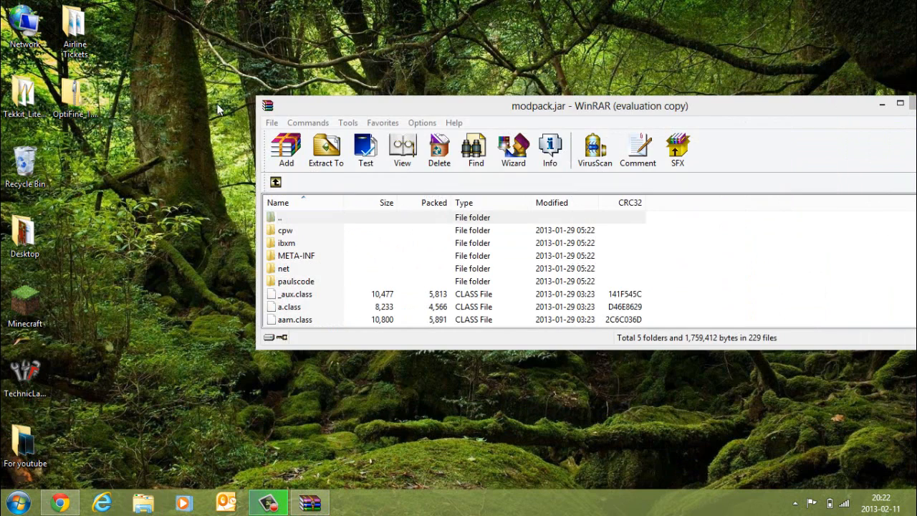
# - Open the OptiFine zip in WinRAR and drag all its class files into modpack.jar
pyautogui.rightClick(74, 97)
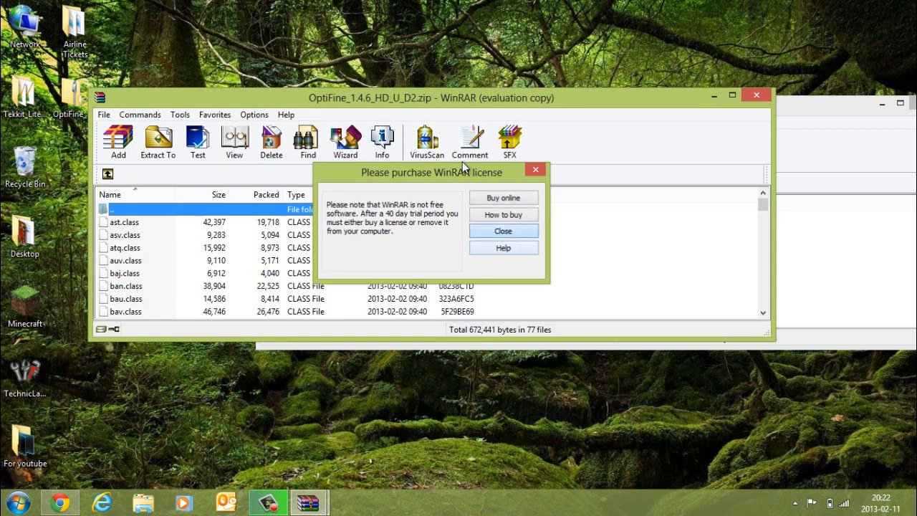
pyautogui.click(503, 230)
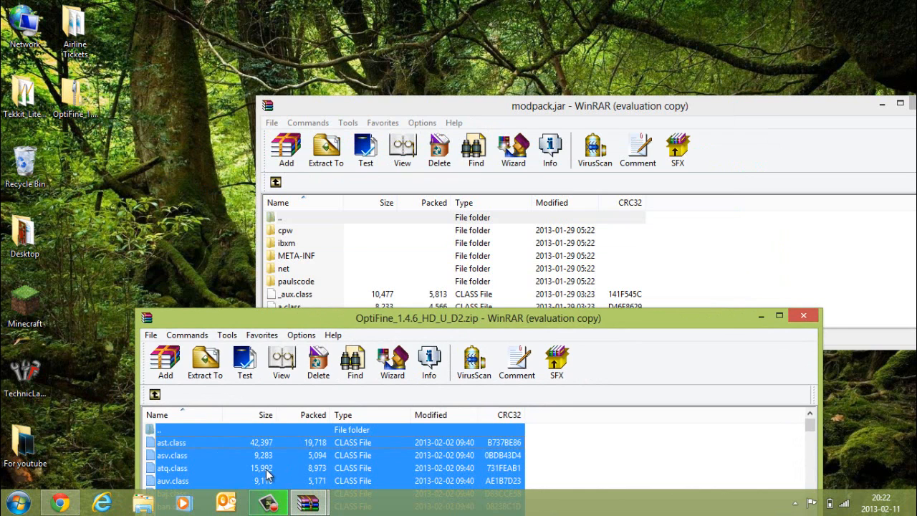
pyautogui.click(204, 362)
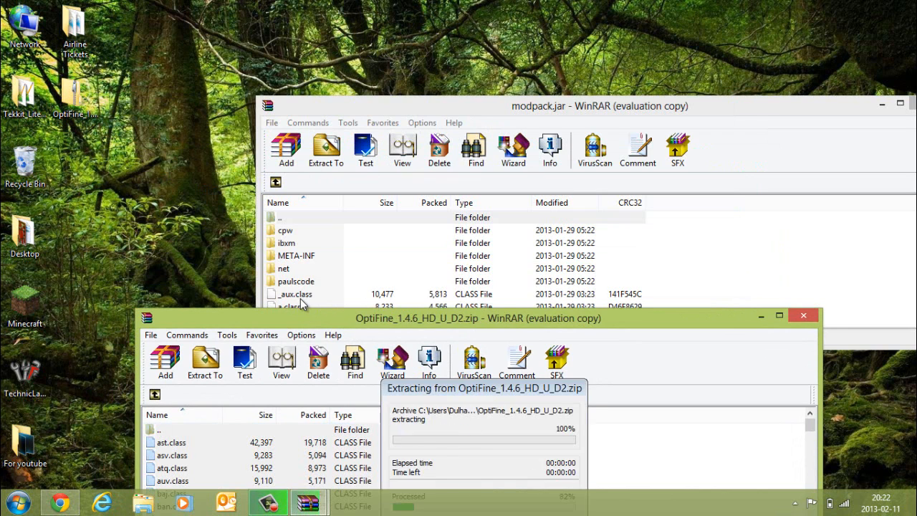
pyautogui.click(286, 149)
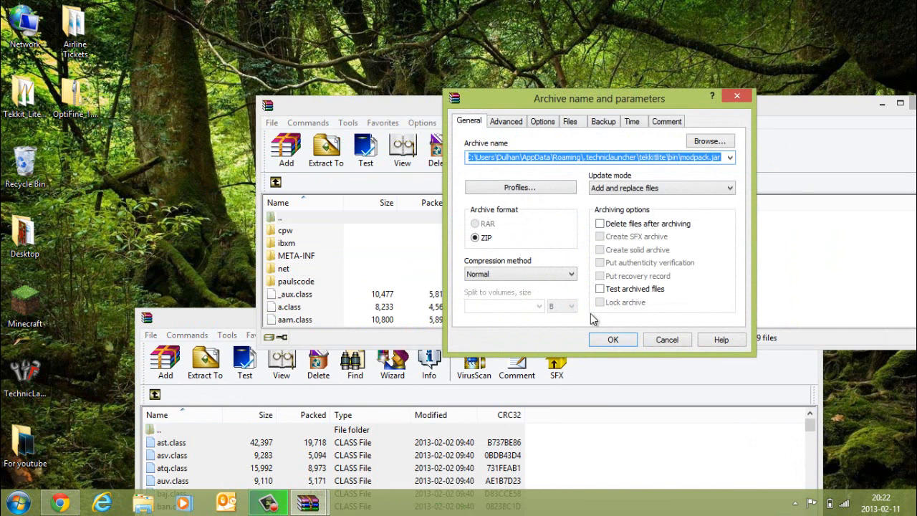
# - Confirm the add, delete META-INF from modpack.jar, and close the archive
pyautogui.click(612, 339)
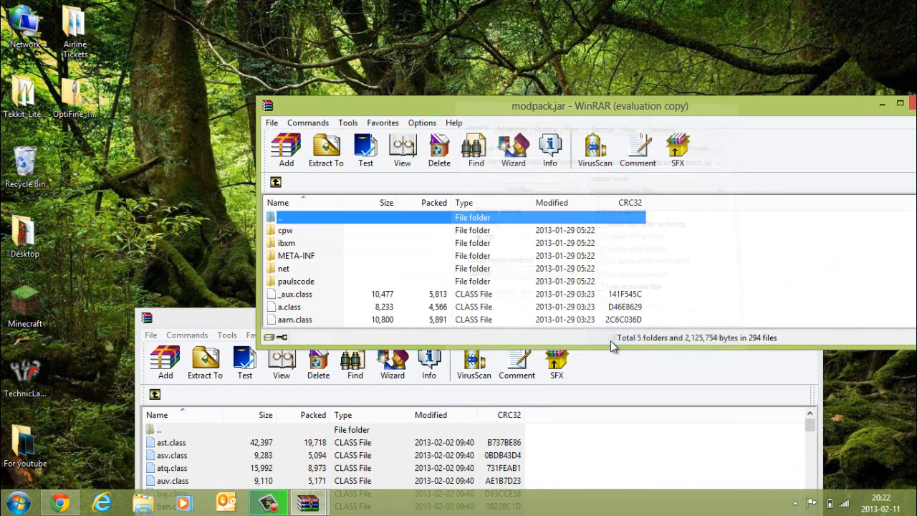
pyautogui.click(296, 255)
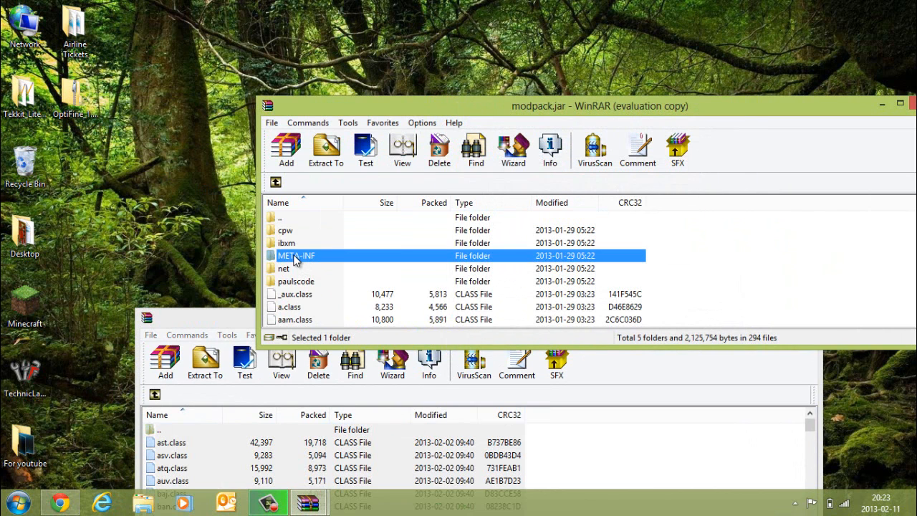
pyautogui.click(438, 149)
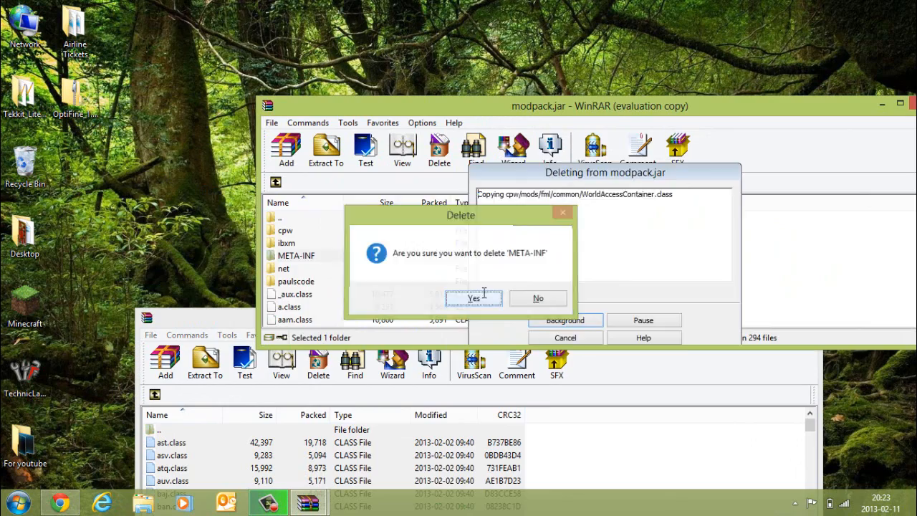
pyautogui.click(473, 298)
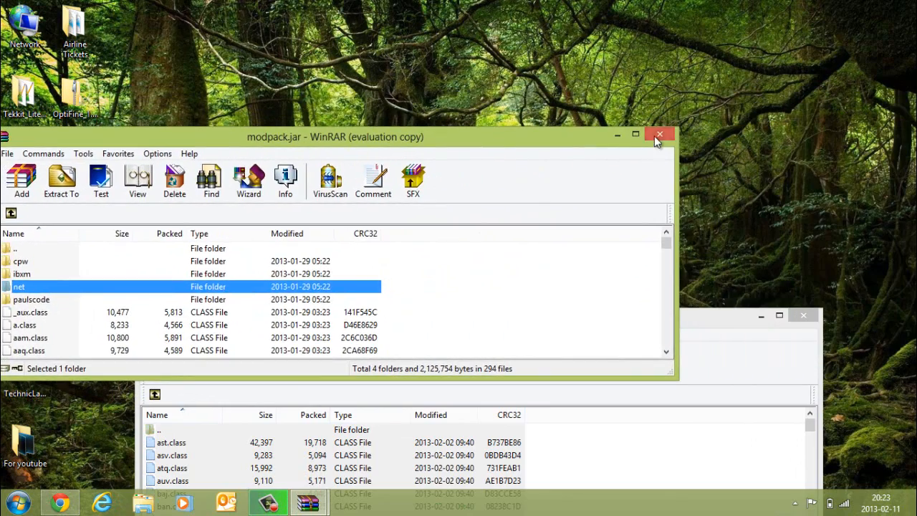
pyautogui.click(659, 135)
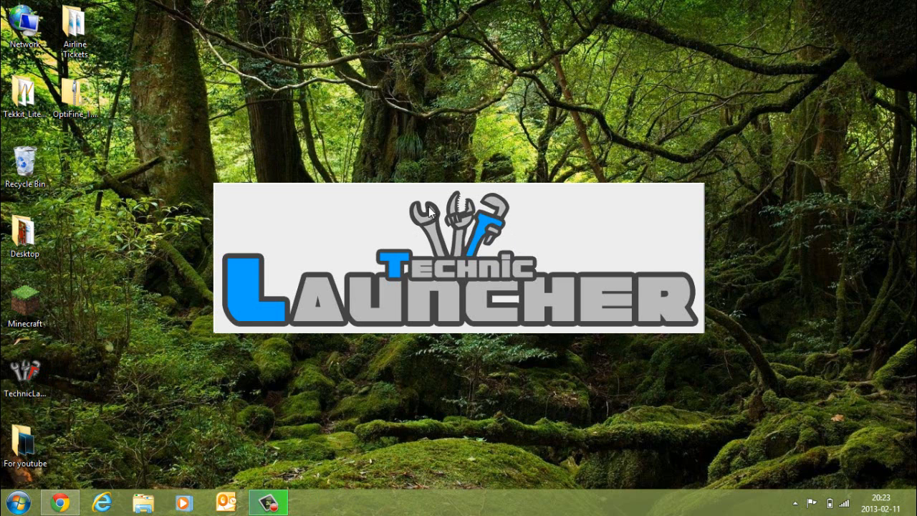
pyautogui.moveTo(419, 226)
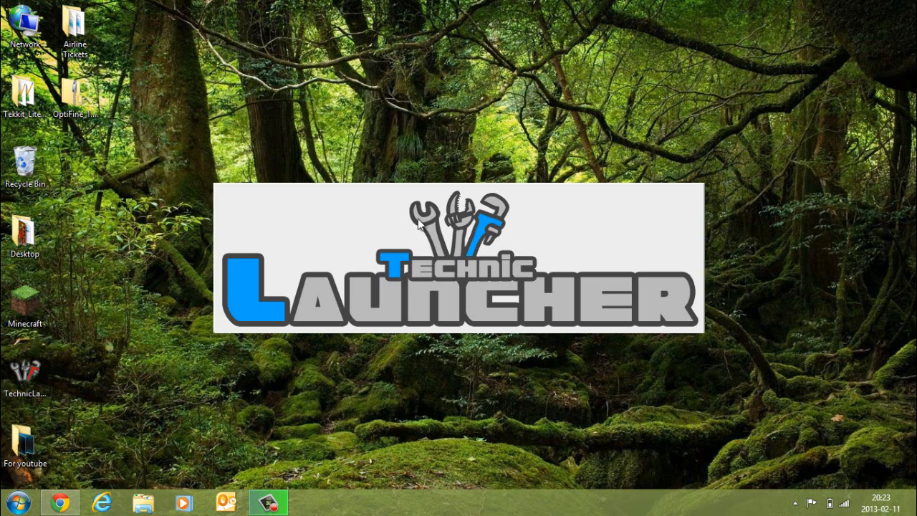
pyautogui.moveTo(438, 214)
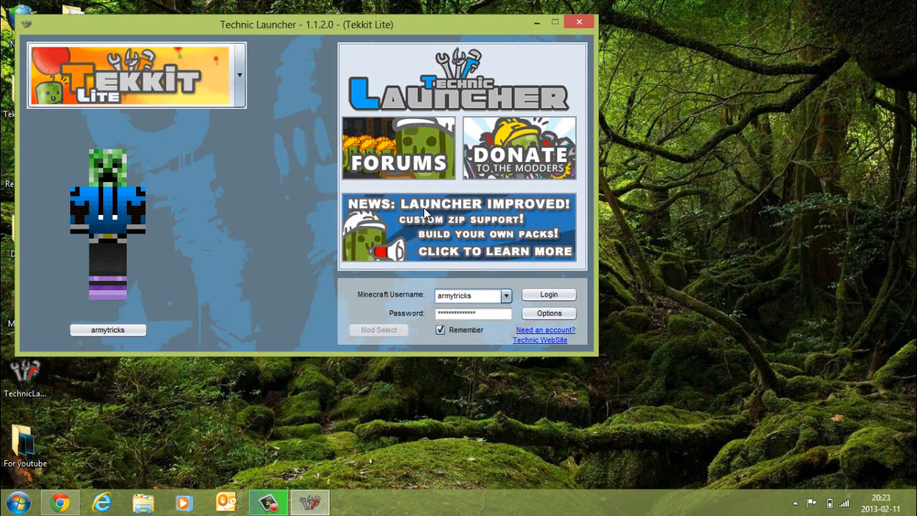
# - Log in with Tekkit Lite selected so the launcher checks for updates
pyautogui.click(548, 294)
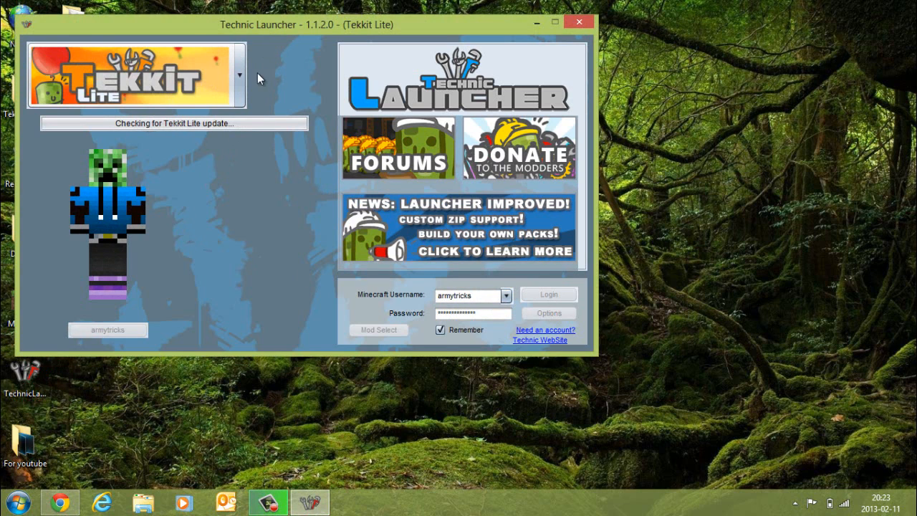
pyautogui.moveTo(131, 327)
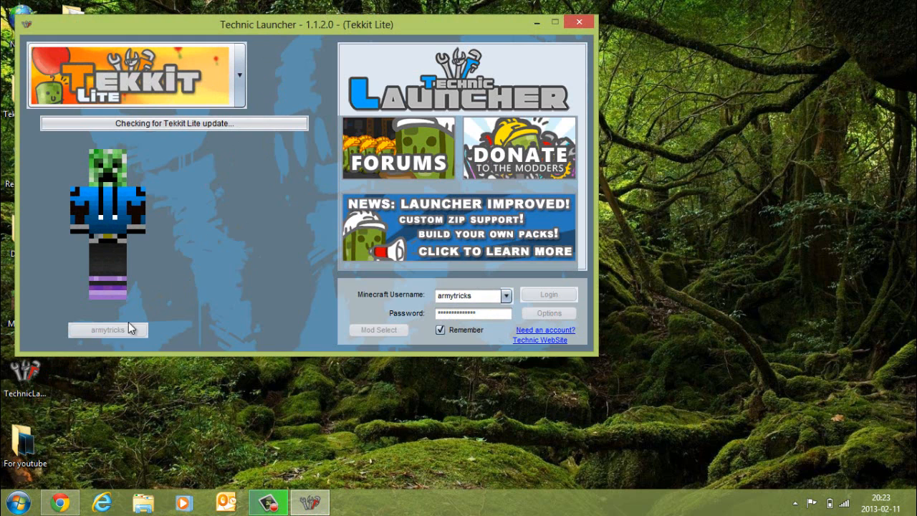
pyautogui.click(547, 293)
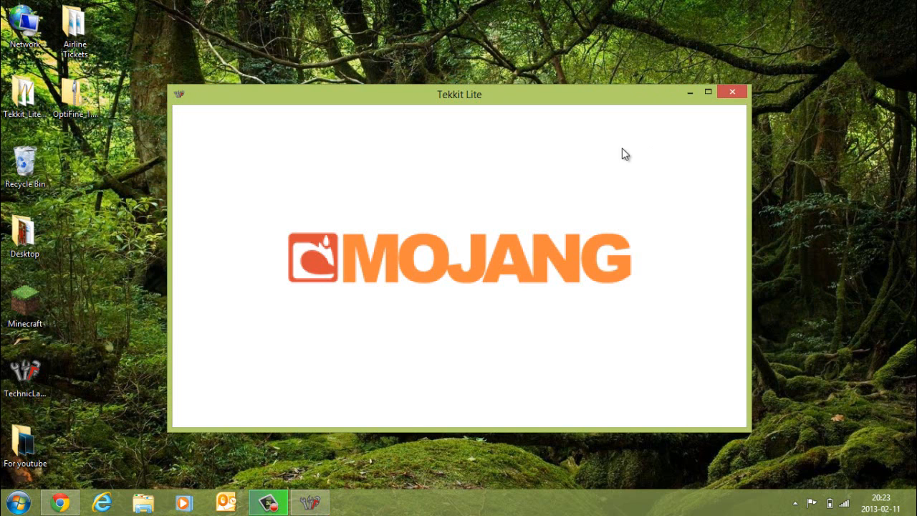
pyautogui.moveTo(183, 100)
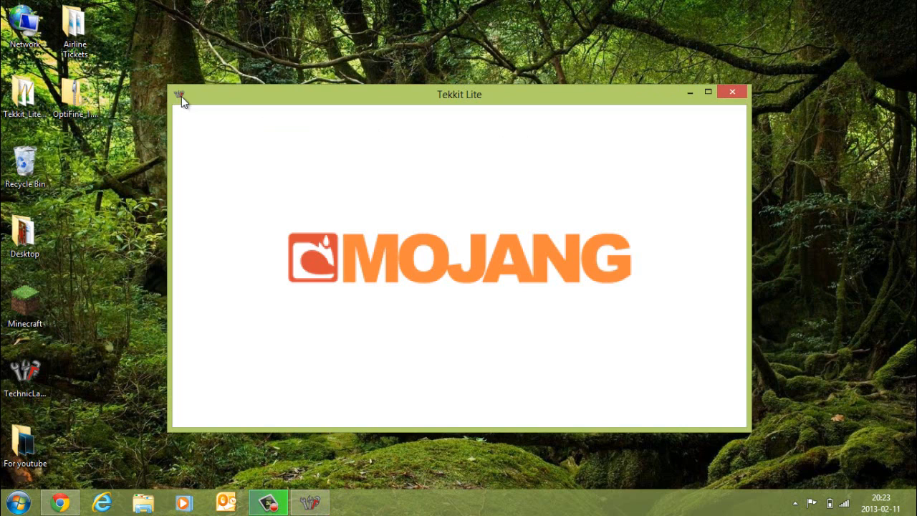
pyautogui.moveTo(531, 326)
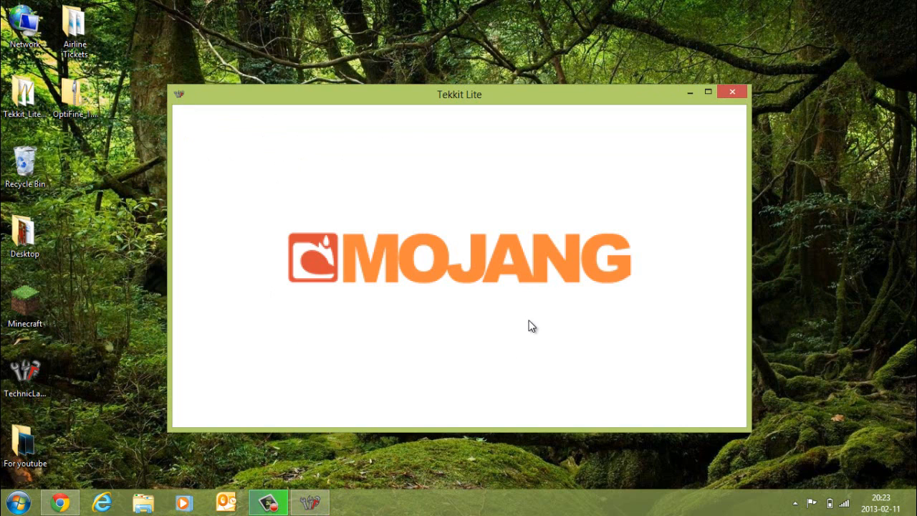
pyautogui.moveTo(635, 91)
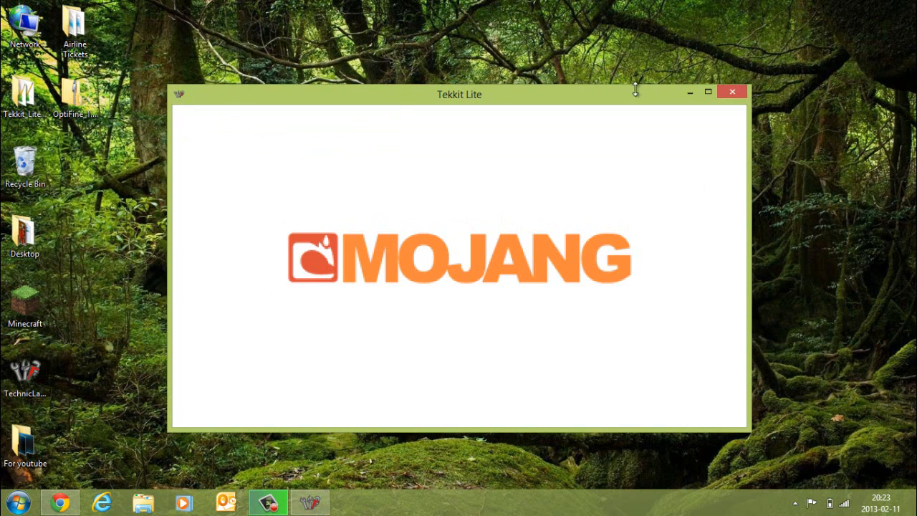
pyautogui.moveTo(708, 92)
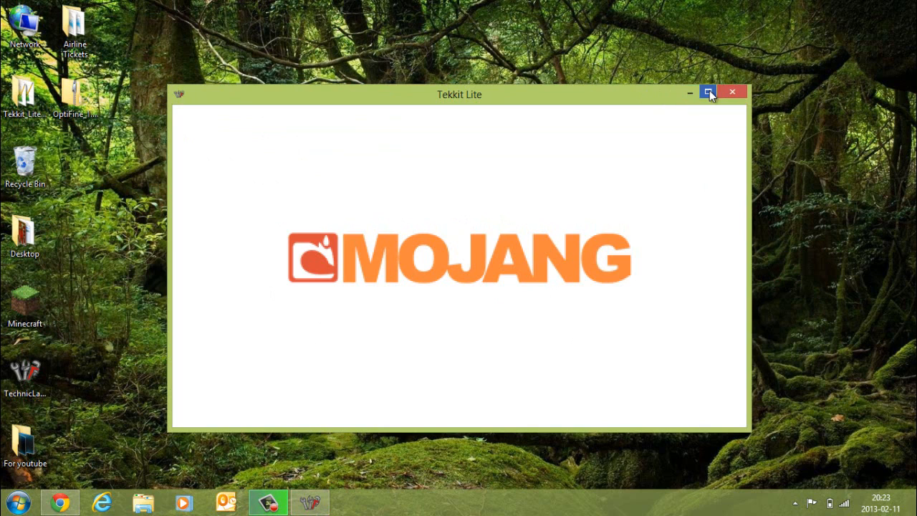
pyautogui.moveTo(3, 129)
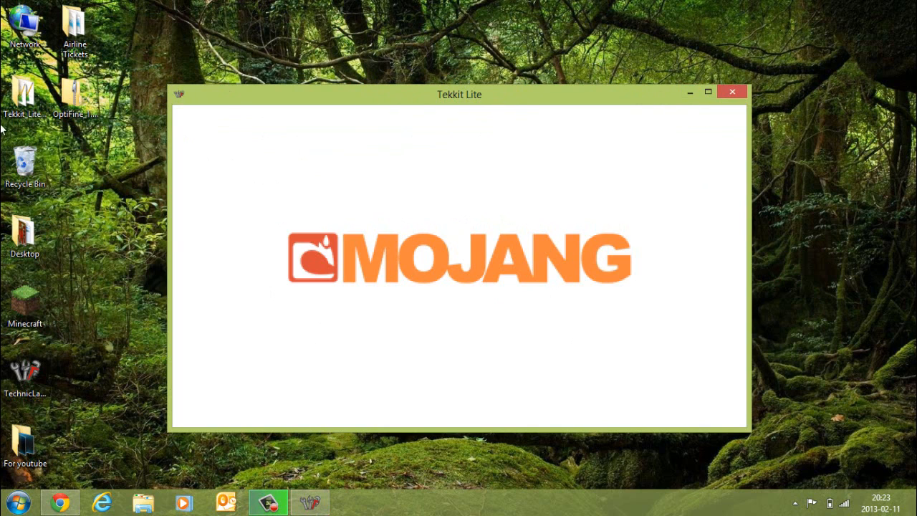
pyautogui.moveTo(680, 142)
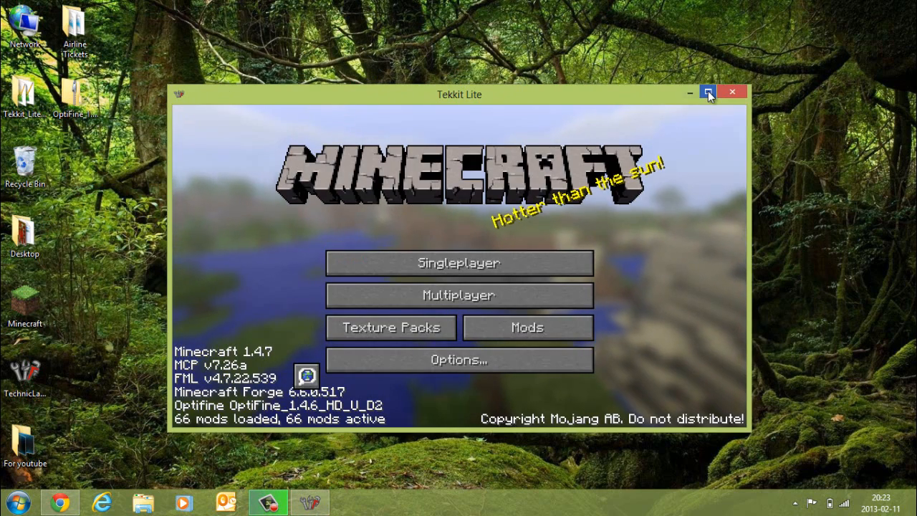
# - Maximize the loaded Tekkit Lite game window to fill the screen
pyautogui.click(707, 92)
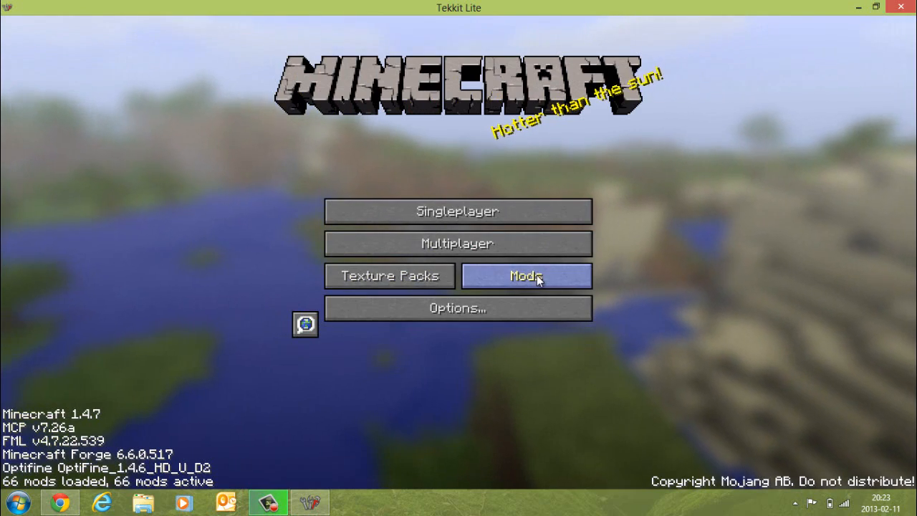
# - Check OptiFine 1.4.6_HD_U_D2 in the Mods list, then go to Options
pyautogui.click(526, 275)
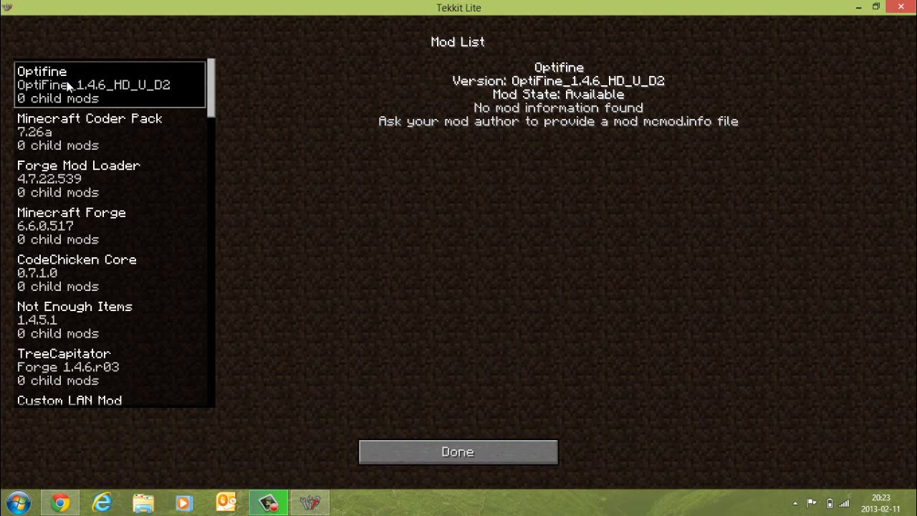
pyautogui.moveTo(423, 459)
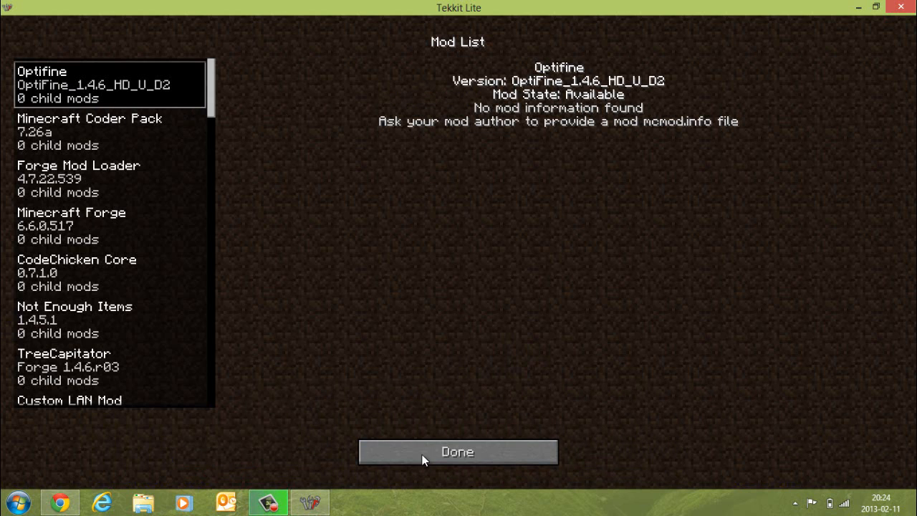
pyautogui.click(457, 451)
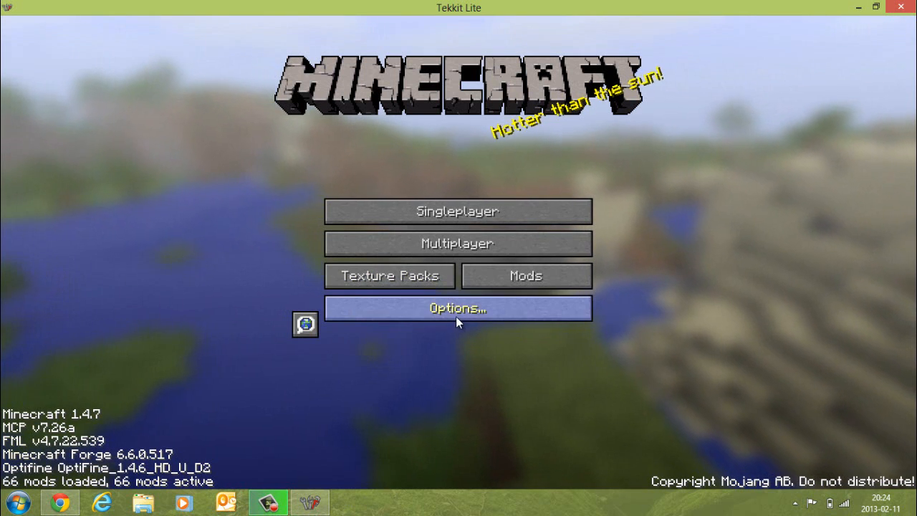
pyautogui.click(457, 308)
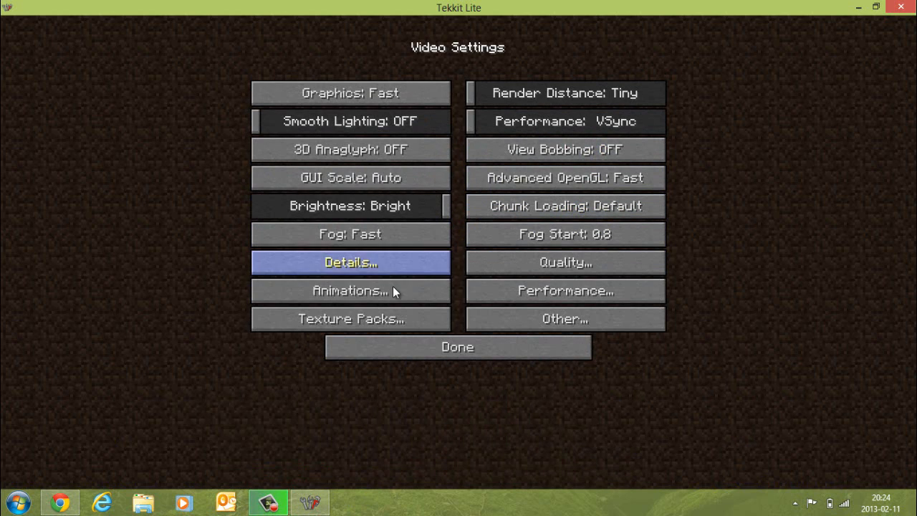
pyautogui.moveTo(401, 265)
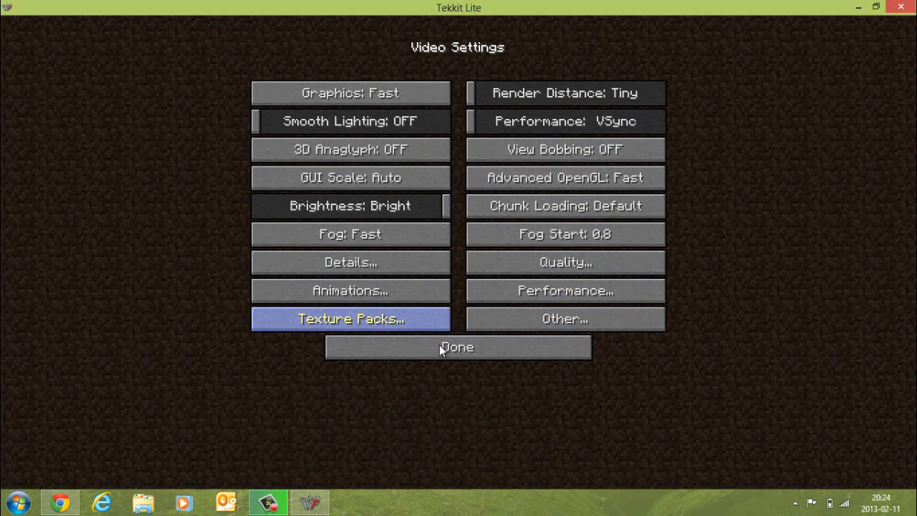
# - Leave OptiFine's Video Settings and return to the title screen
pyautogui.click(457, 347)
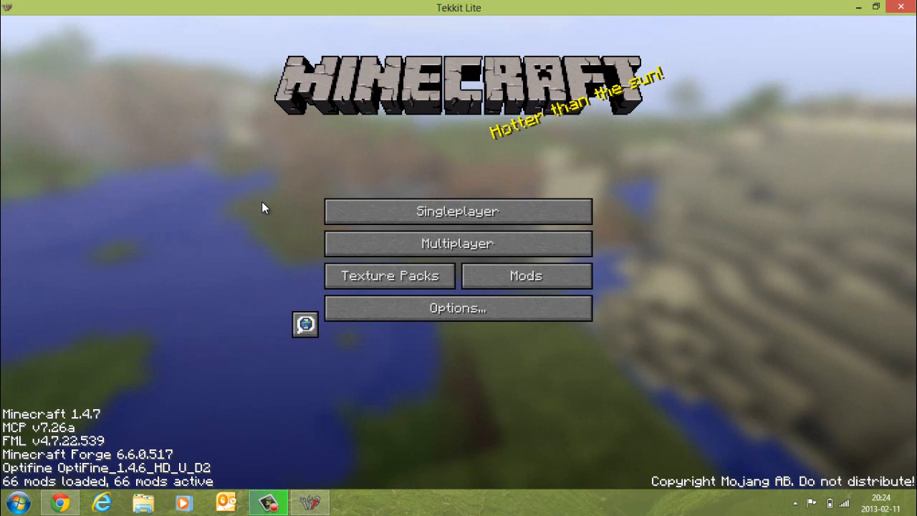
pyautogui.moveTo(807, 90)
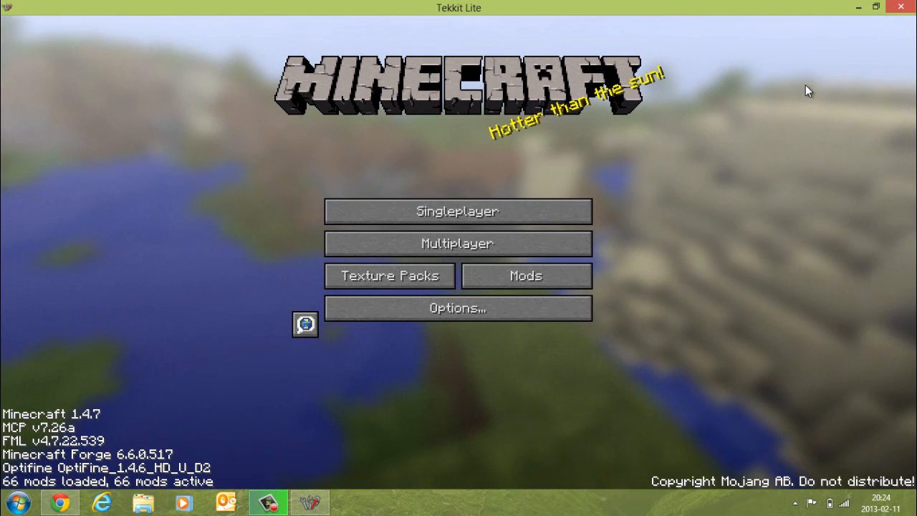